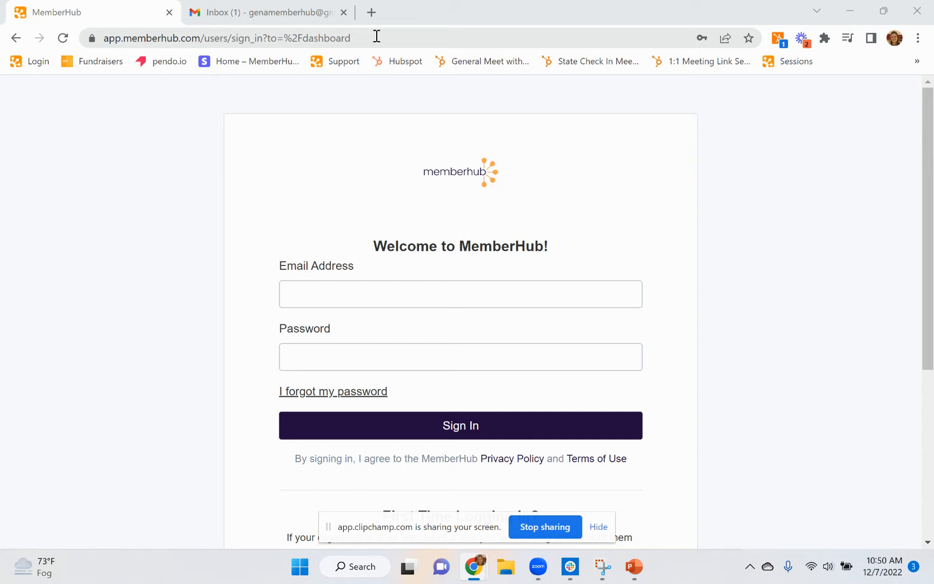
mouse_move(135, 252)
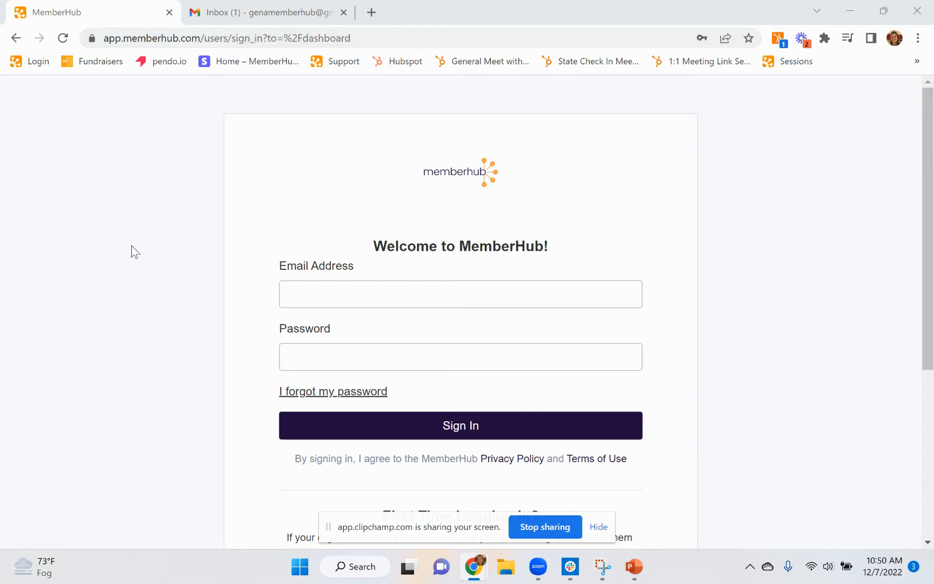
Scroll the sign-in page down to the 'First Time Logging In?' section.
scroll("down", 3)
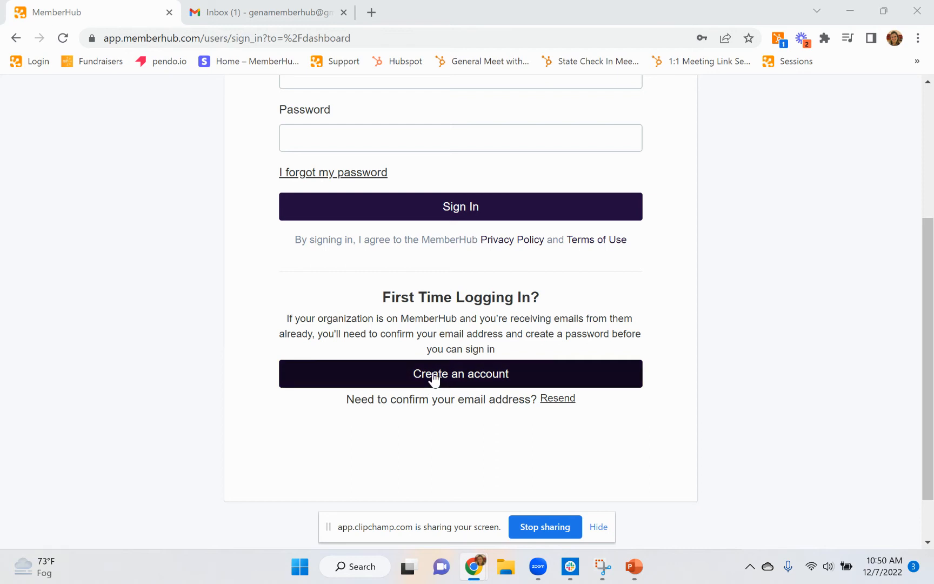
left_click(460, 374)
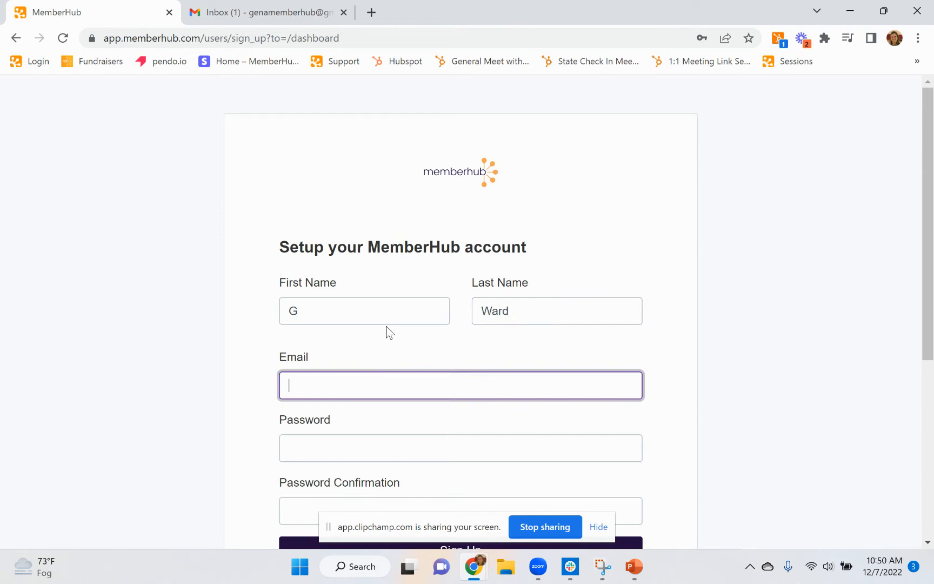
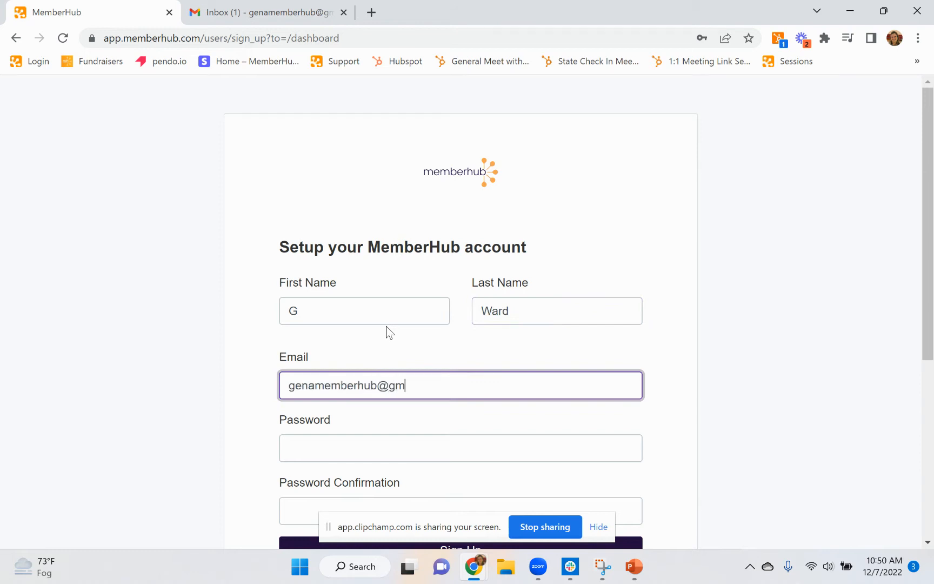
left_click(460, 447)
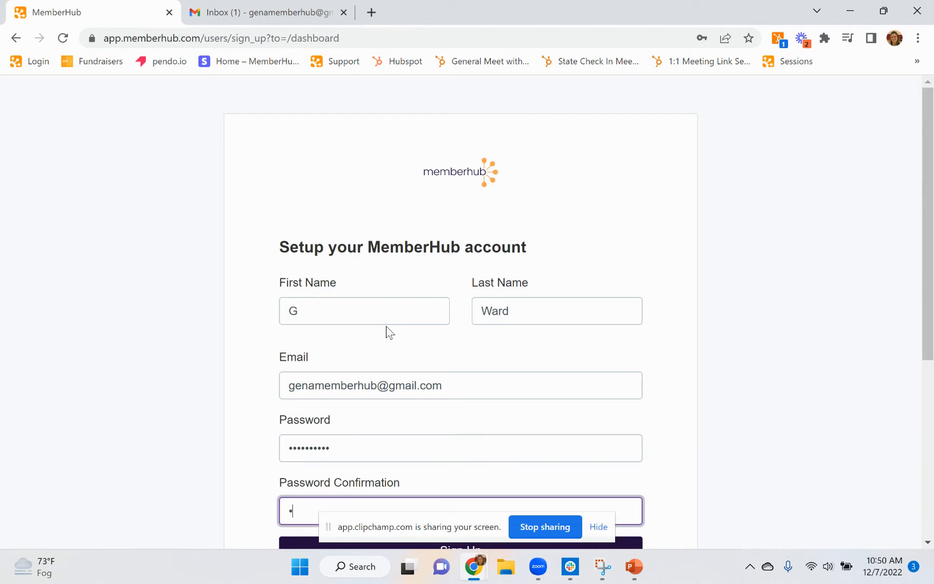
type("password")
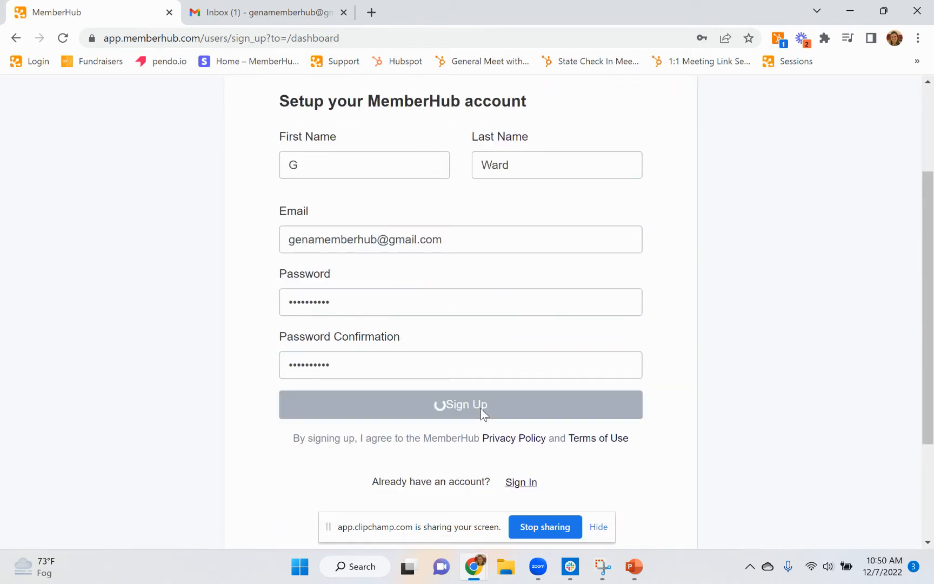
left_click(461, 404)
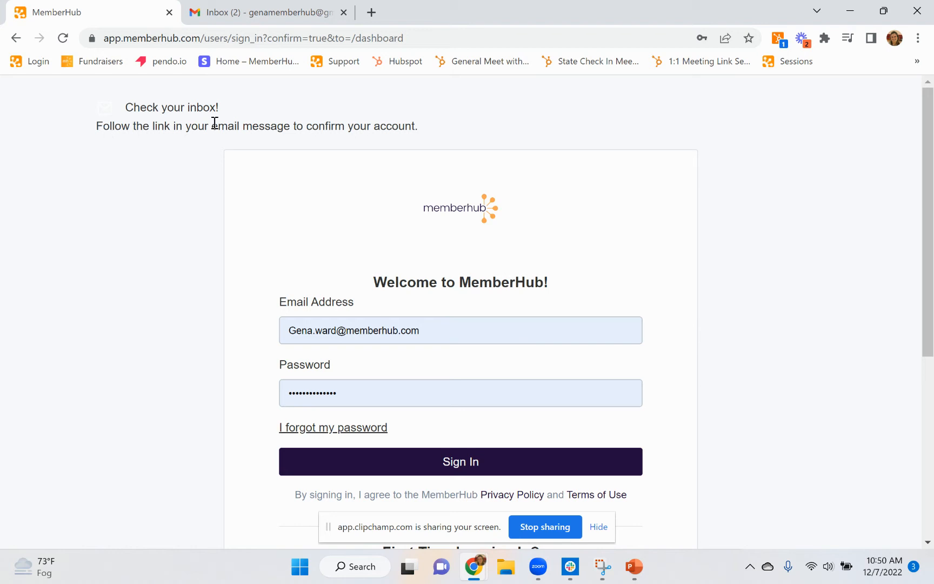
mouse_move(279, 12)
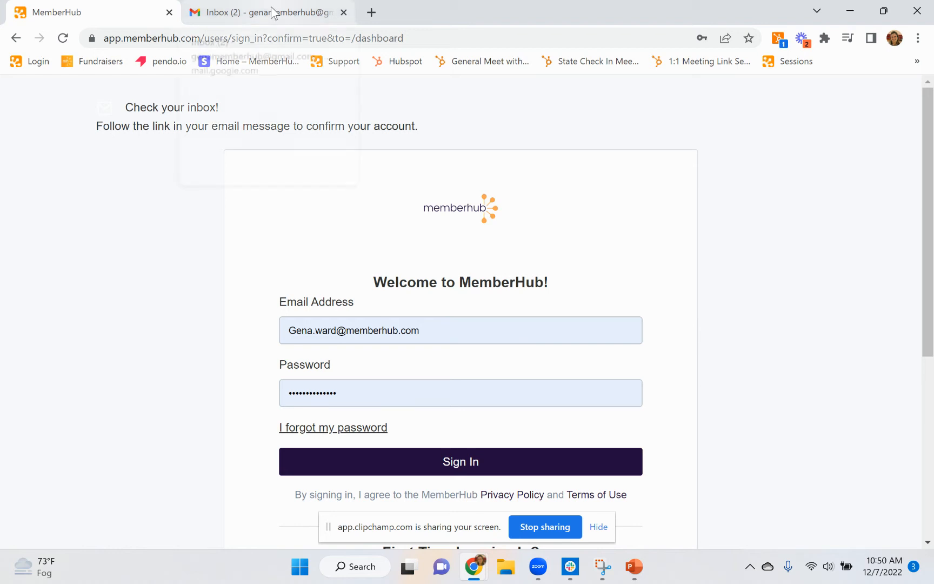
View the Confirmation Instructions email in Gmail down to the 'Confirm my email address' link.
left_click(261, 12)
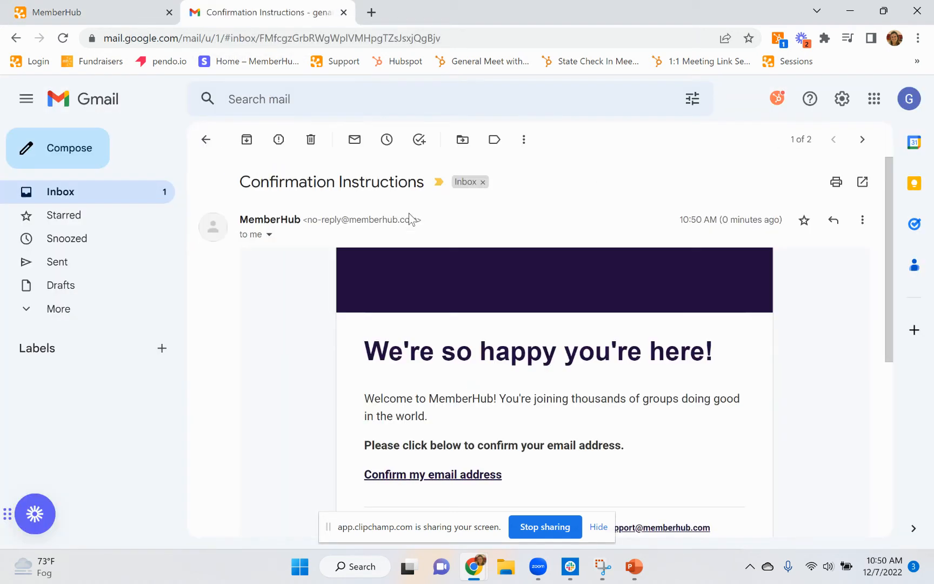
scroll("down", 3)
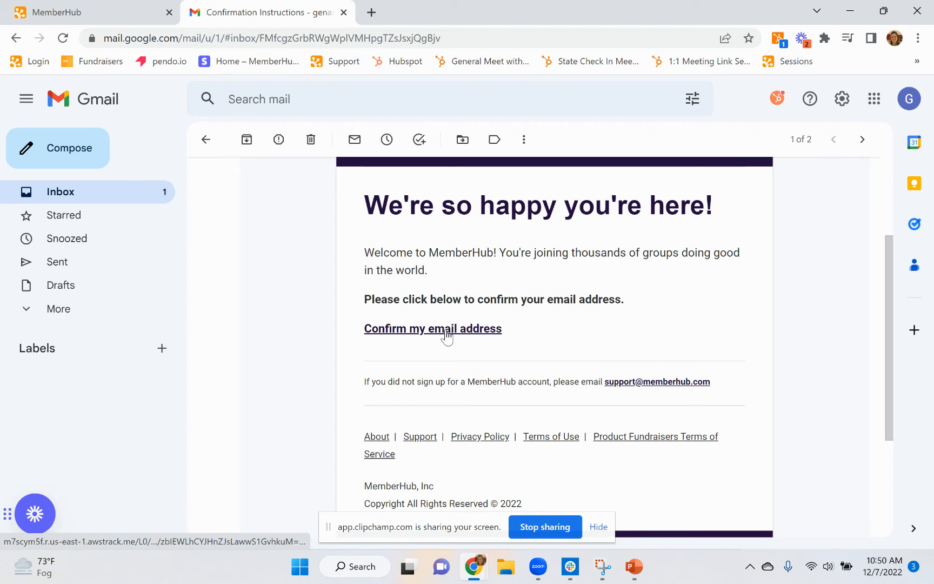
Confirm the email address and sign in as 'genawa...' to reach the dashboard.
left_click(433, 328)
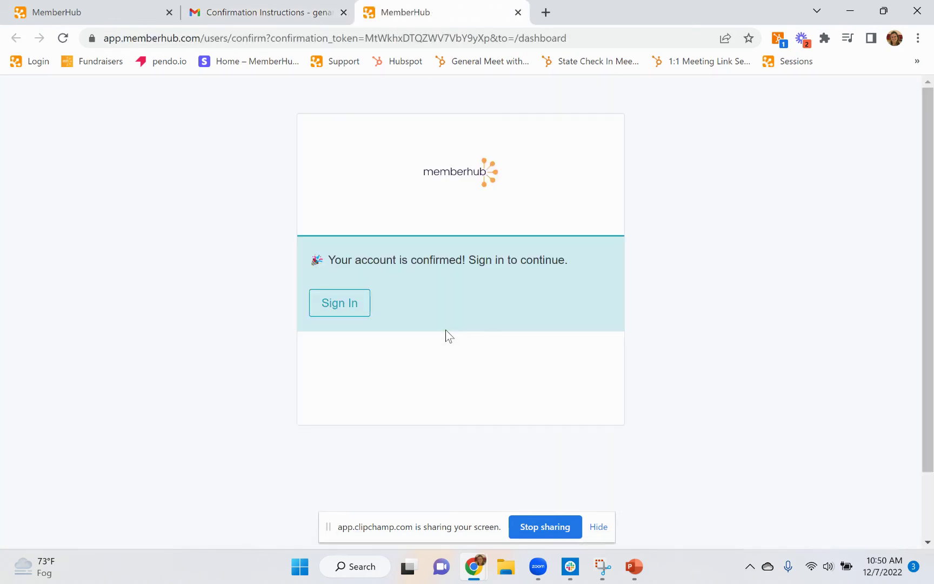
mouse_move(345, 311)
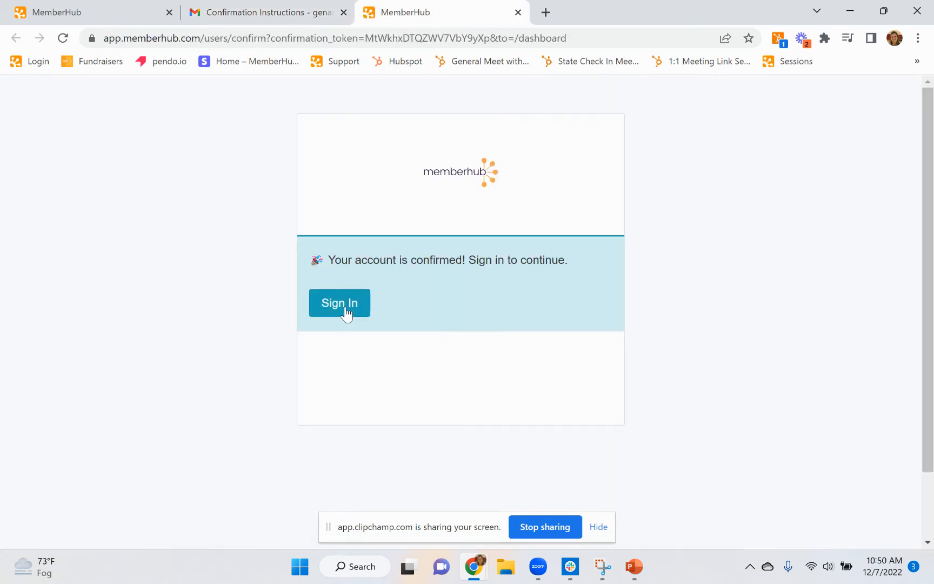
left_click(339, 303)
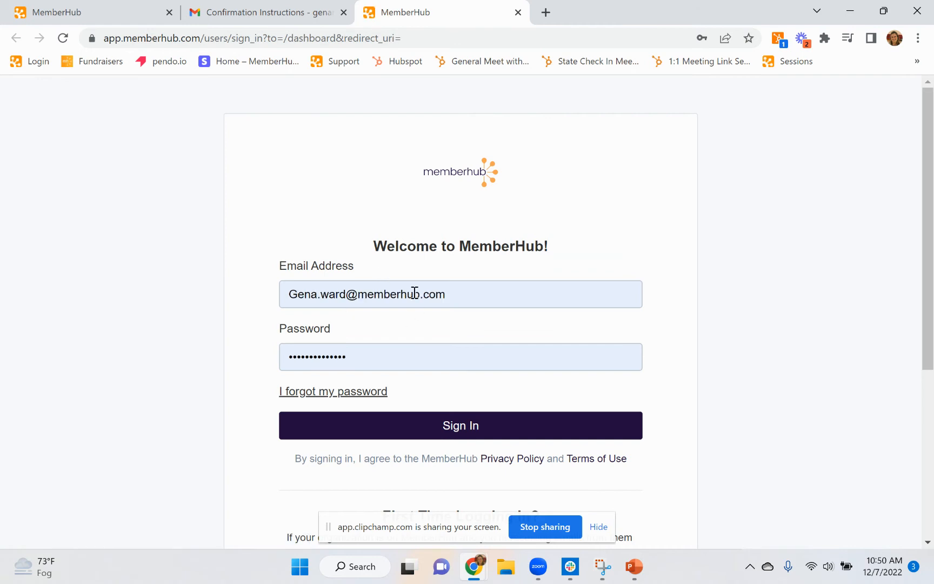
type("genawa")
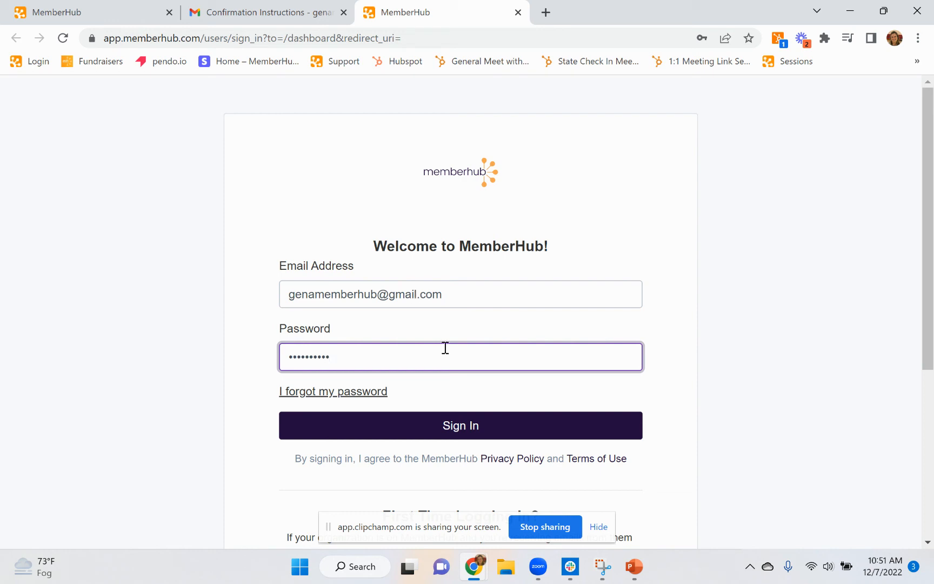
left_click(461, 425)
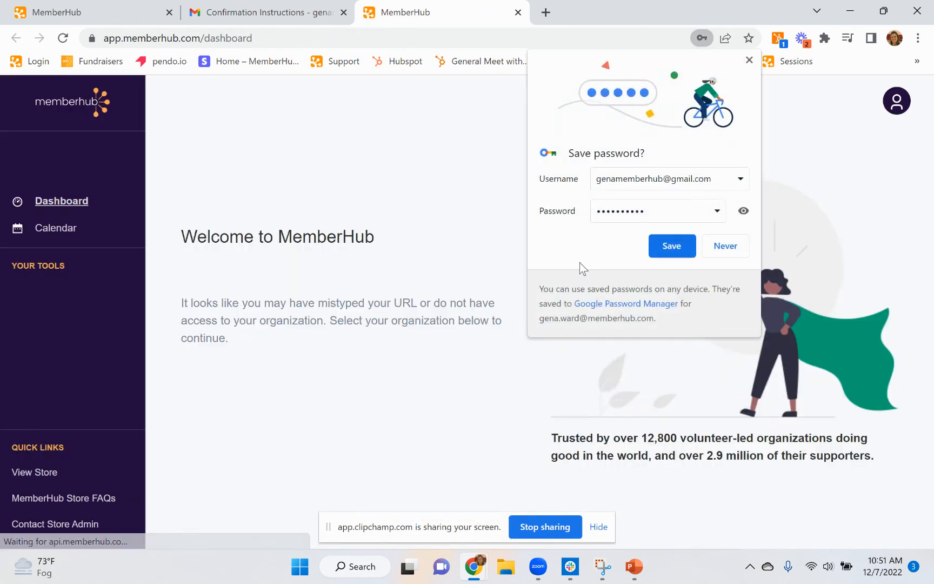
Dismiss Chrome's 'Save password?' prompt to show the dashboard welcome page.
left_click(725, 245)
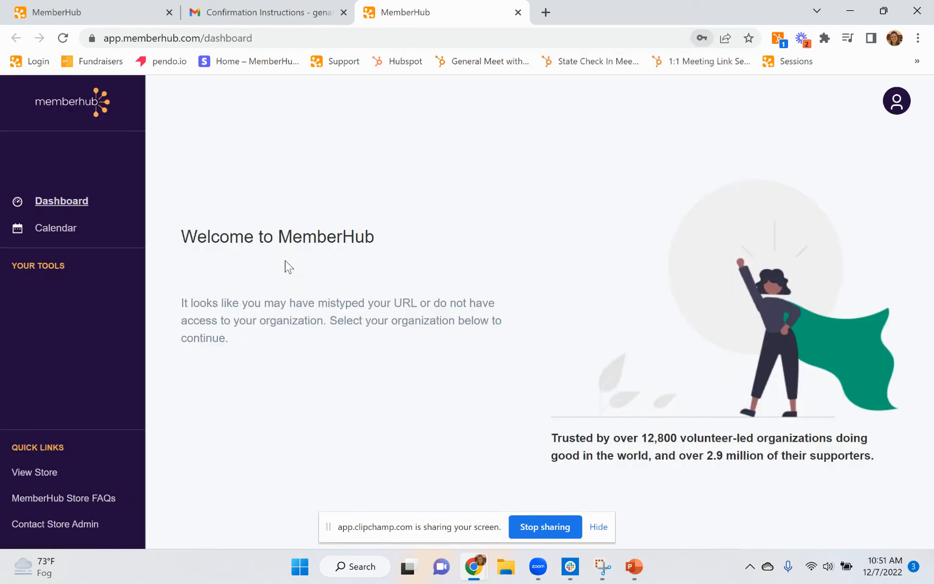
mouse_move(290, 451)
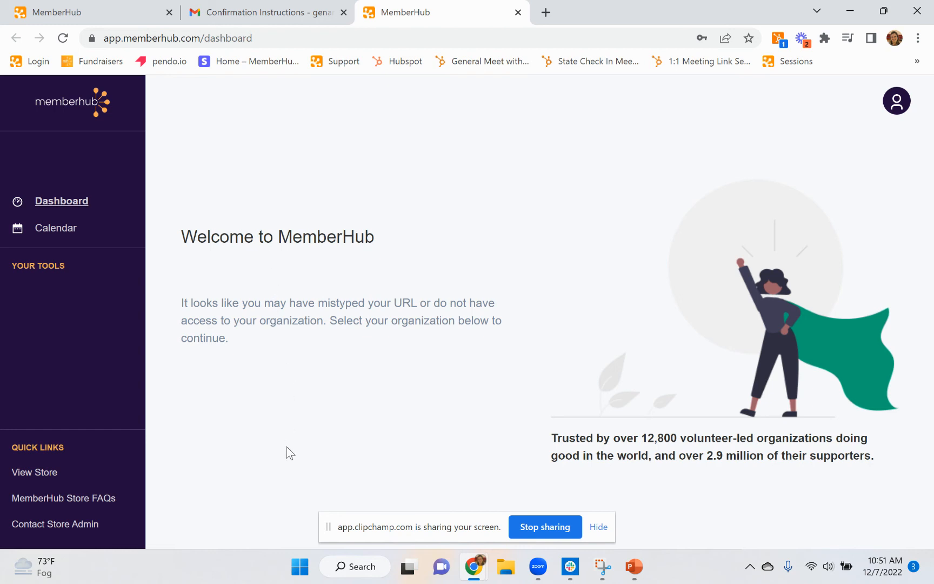
mouse_move(300, 272)
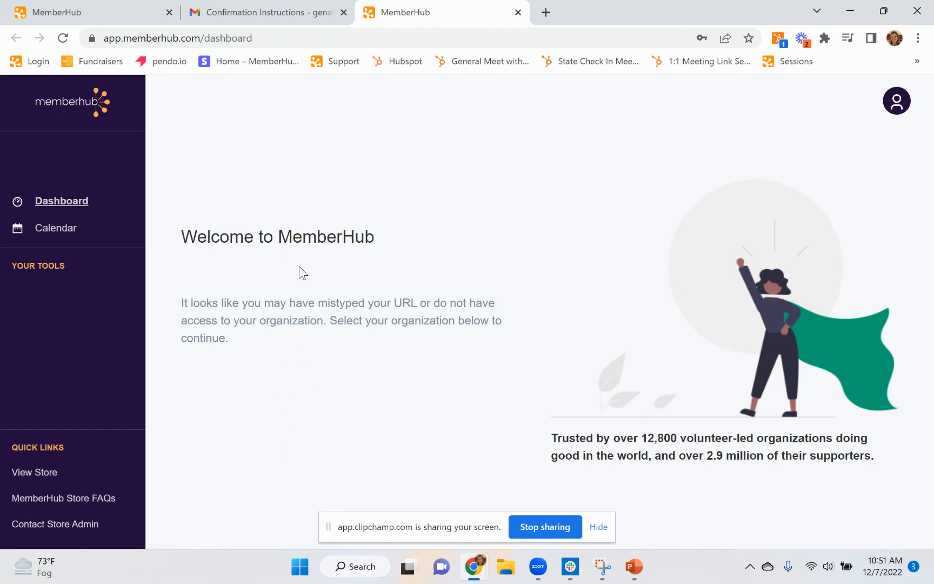
mouse_move(365, 324)
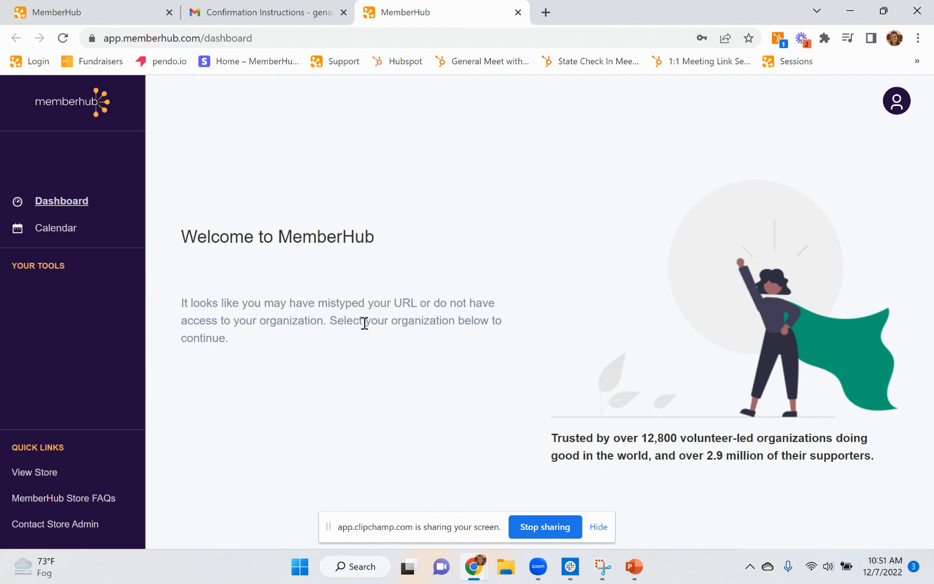
mouse_move(294, 376)
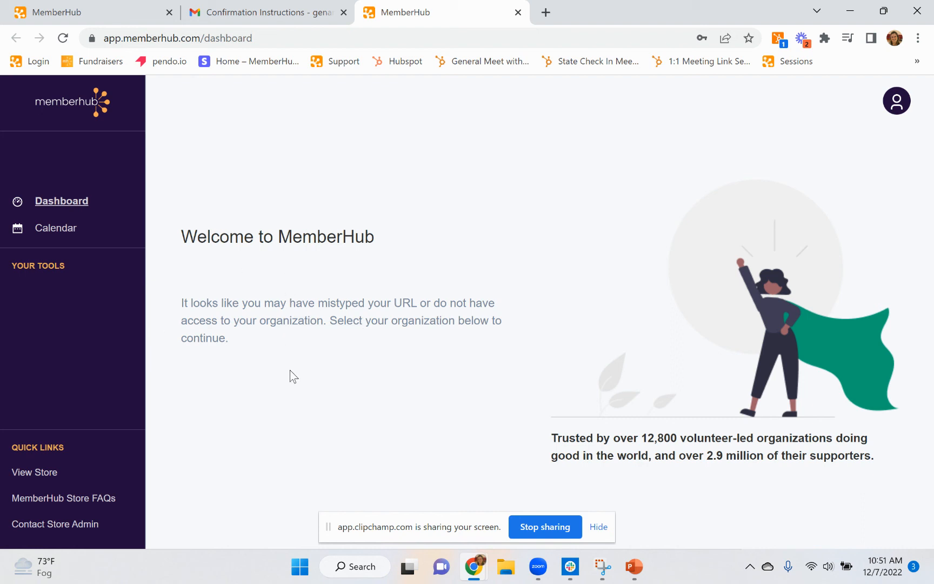
mouse_move(217, 291)
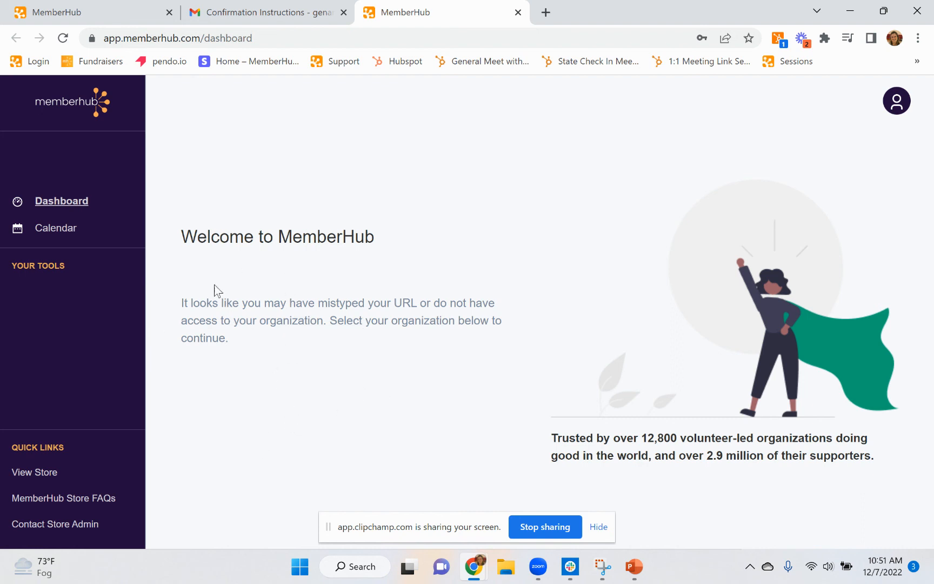
mouse_move(474, 284)
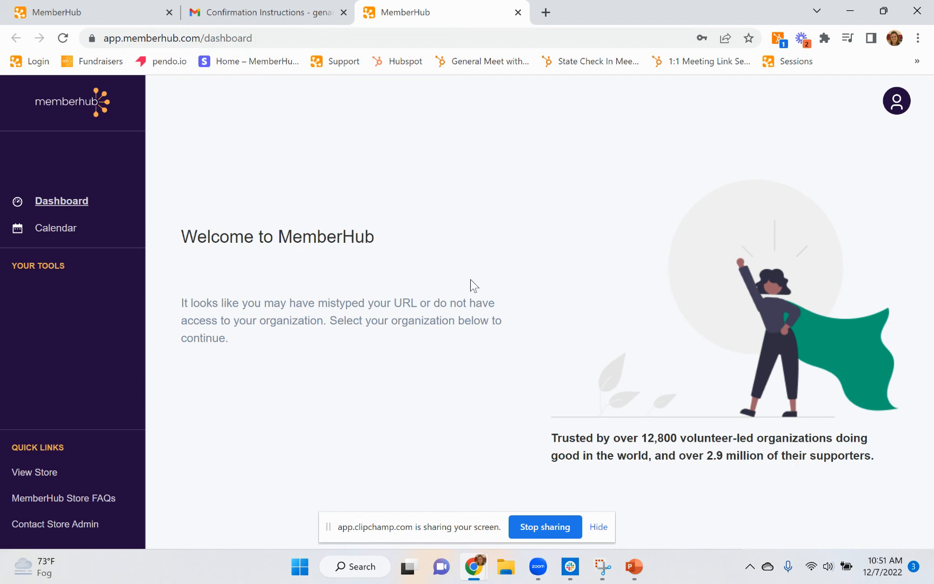
mouse_move(549, 305)
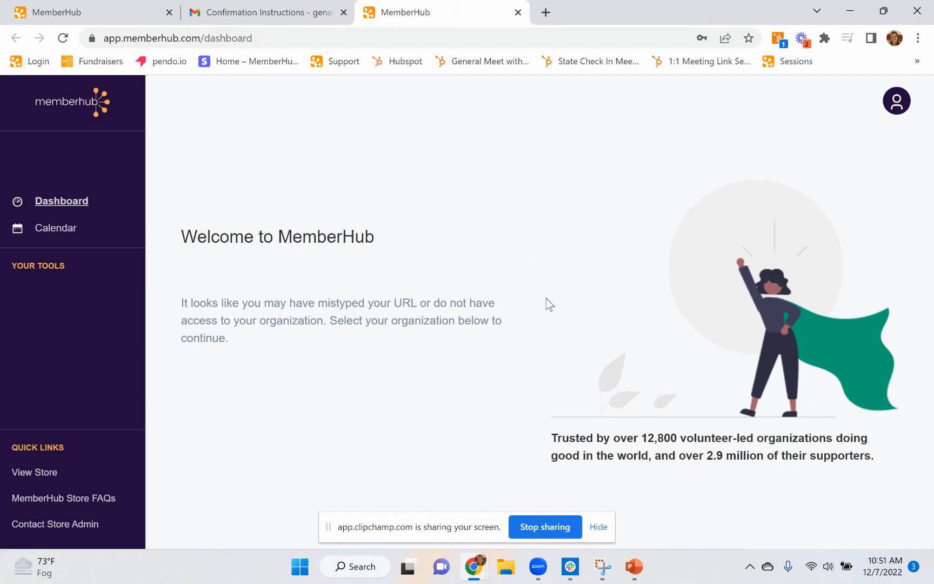
mouse_move(267, 386)
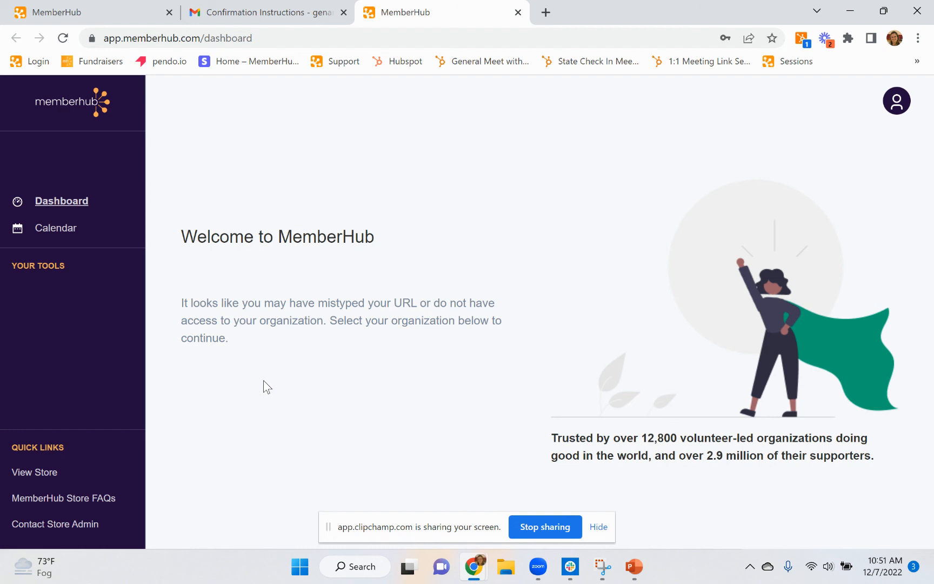
mouse_move(496, 490)
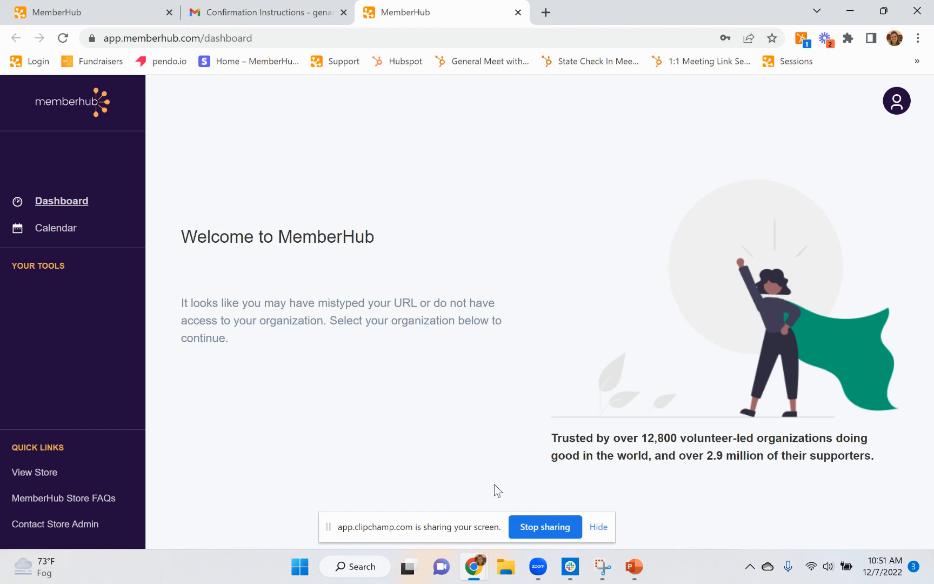